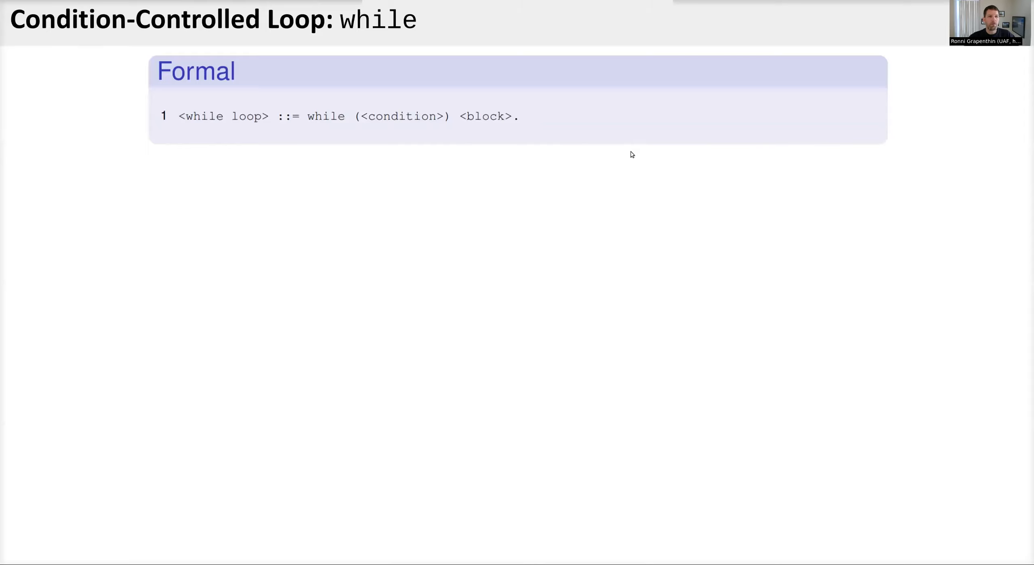
{"action": "mouse_move", "coordinate": [333, 128]}
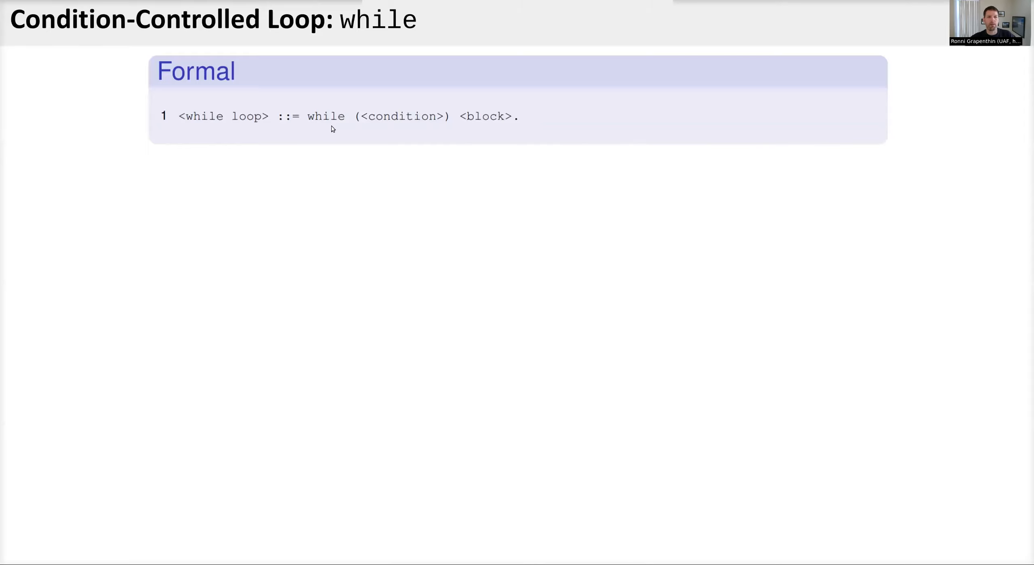
{"action": "mouse_move", "coordinate": [375, 122]}
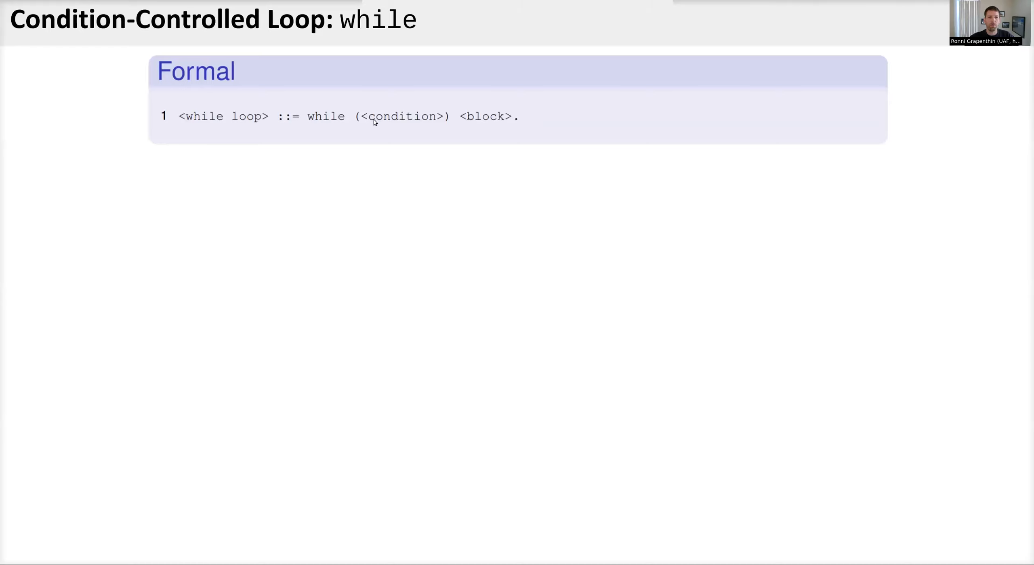
{"action": "mouse_move", "coordinate": [434, 132]}
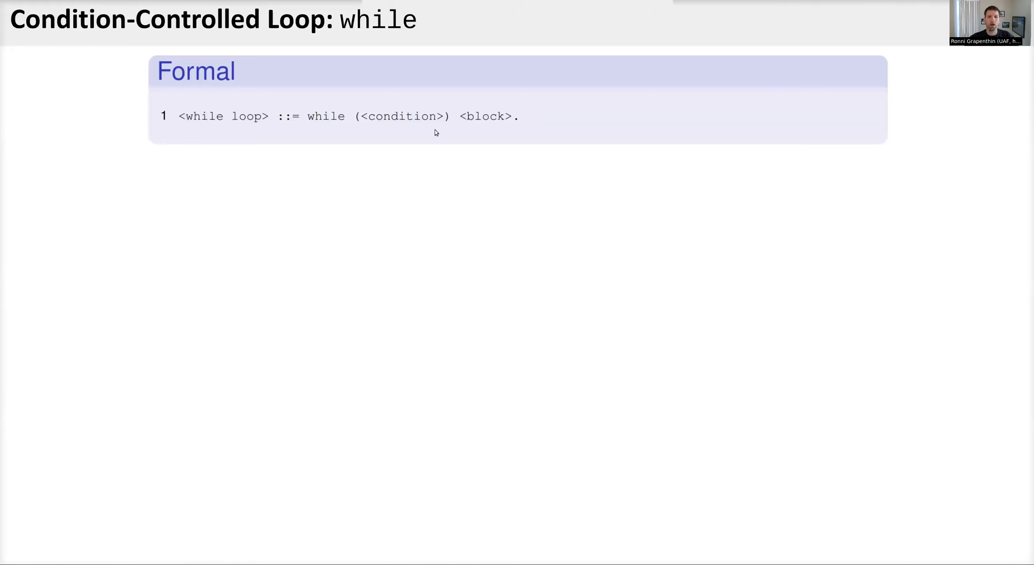
{"action": "mouse_move", "coordinate": [479, 124]}
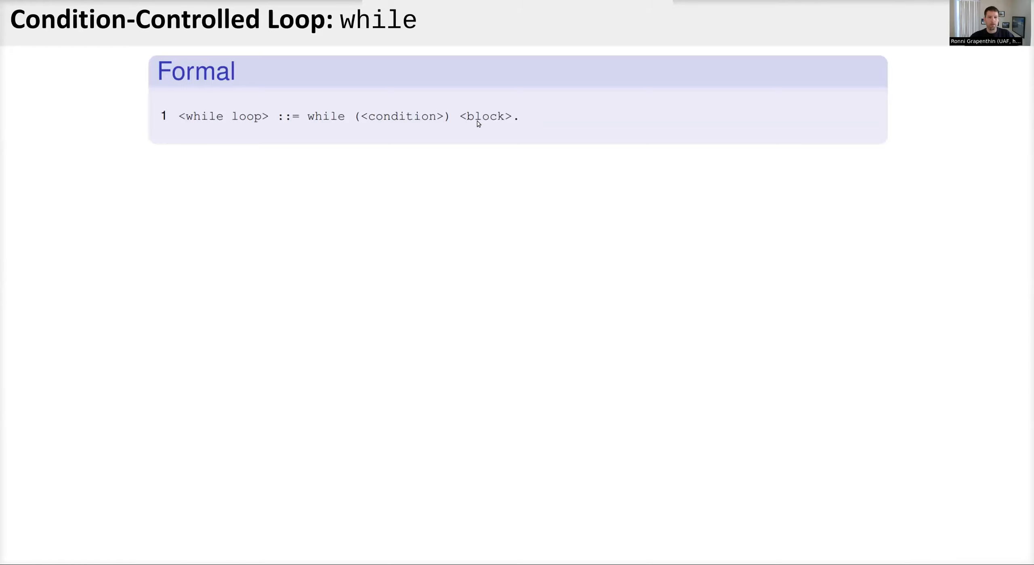
{"action": "mouse_move", "coordinate": [473, 134]}
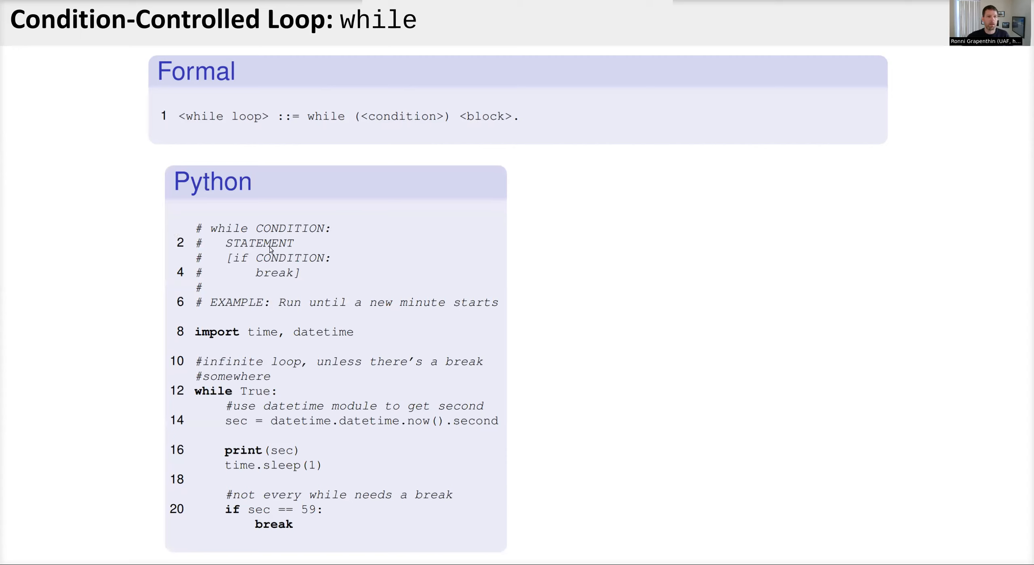
{"action": "mouse_move", "coordinate": [211, 233]}
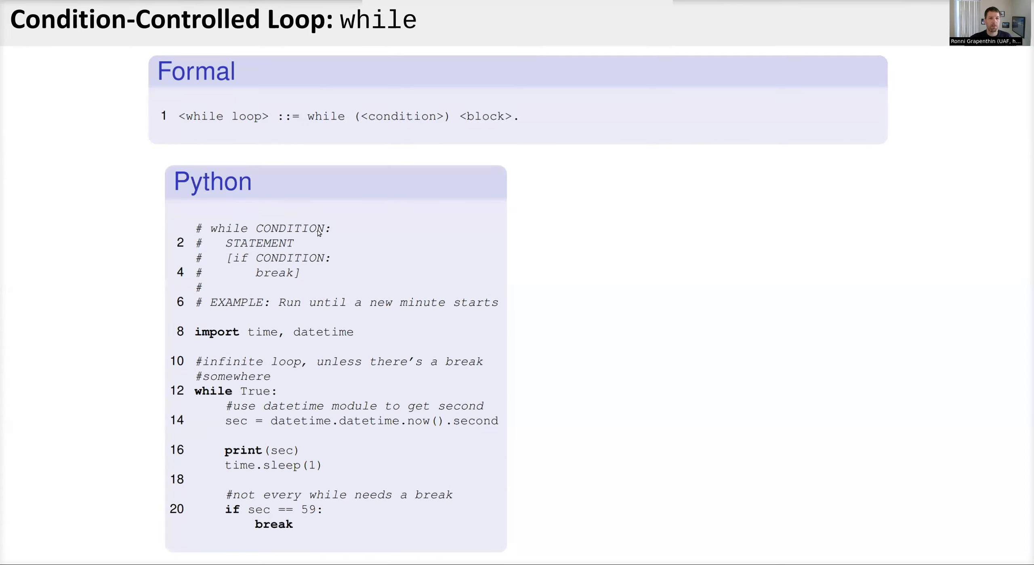
{"action": "mouse_move", "coordinate": [223, 247]}
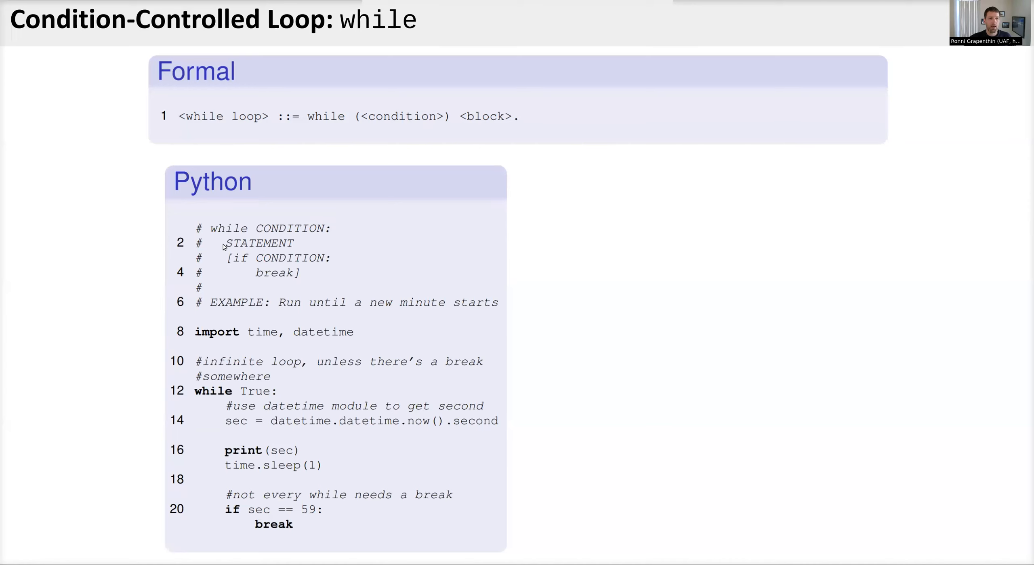
{"action": "mouse_move", "coordinate": [210, 250]}
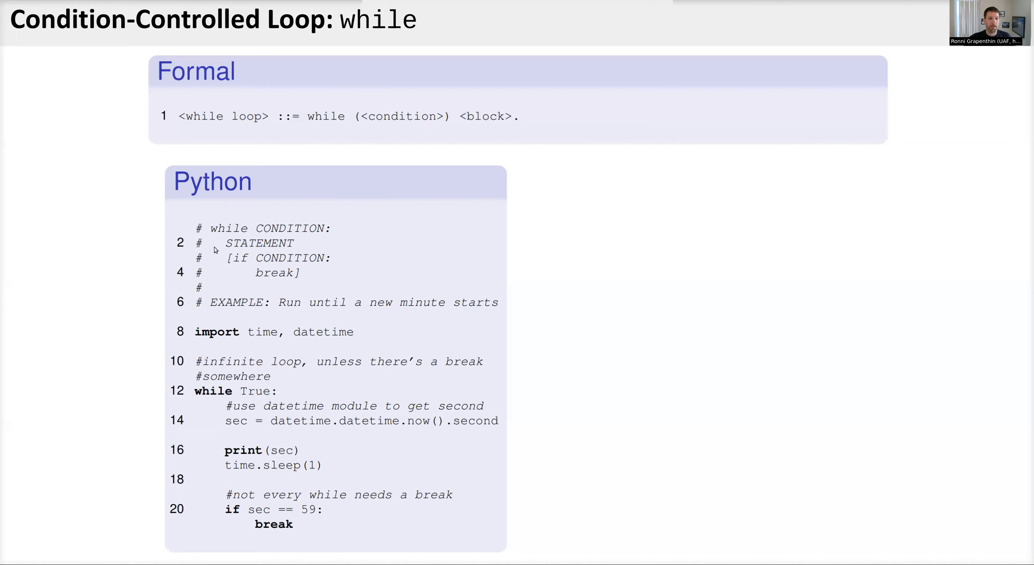
{"action": "mouse_move", "coordinate": [261, 247]}
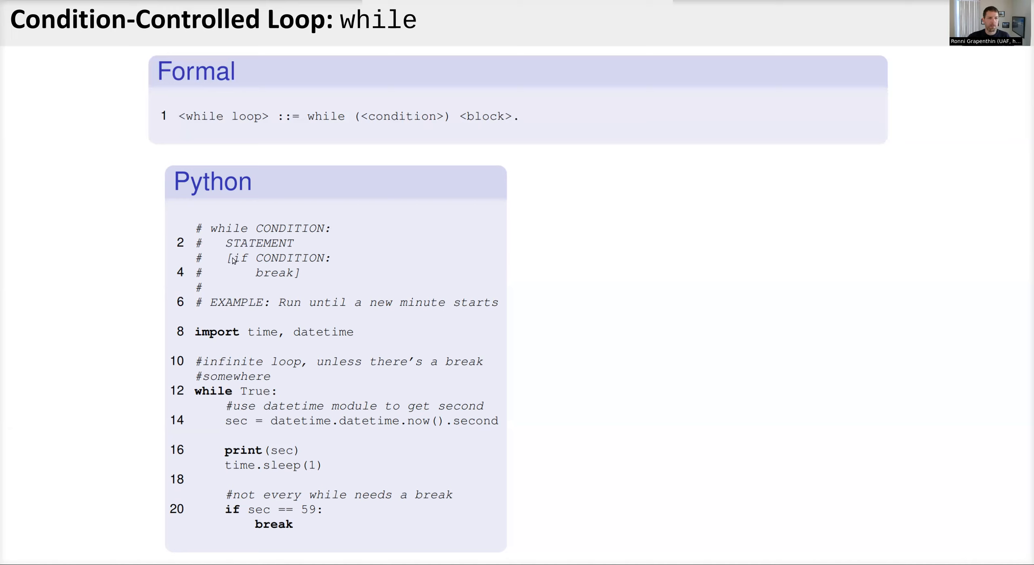
{"action": "mouse_move", "coordinate": [271, 282]}
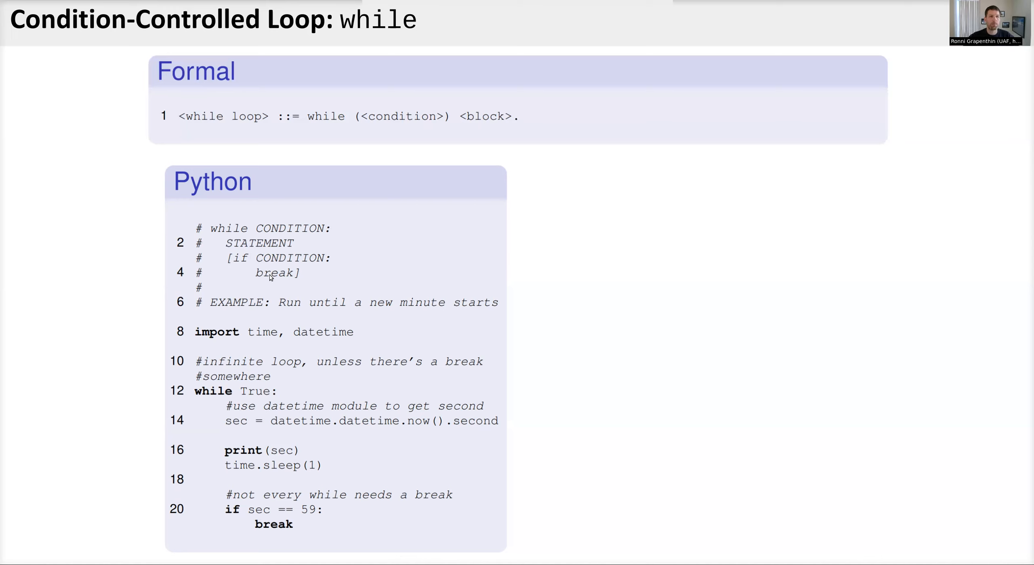
{"action": "mouse_move", "coordinate": [359, 273]}
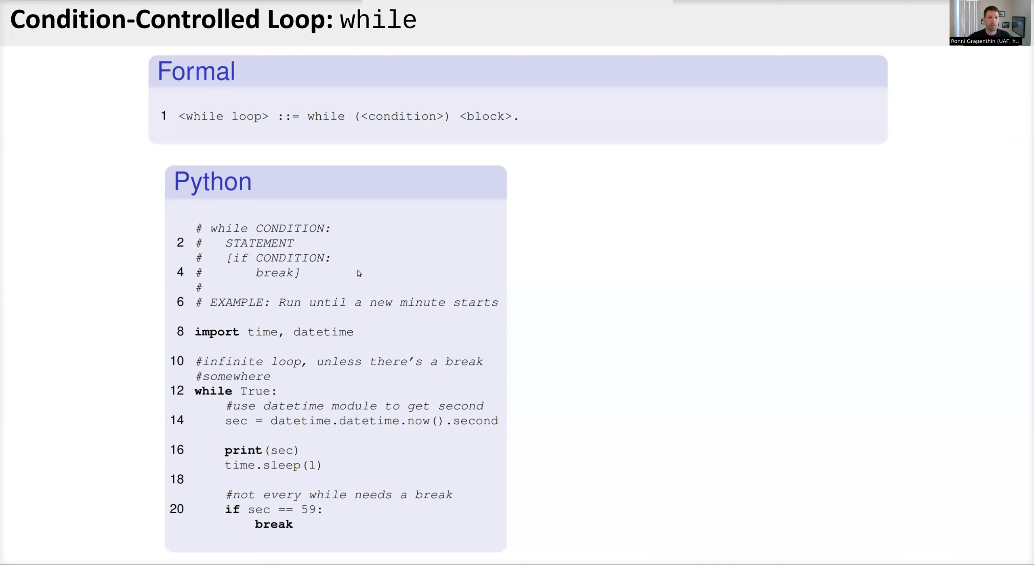
{"action": "mouse_move", "coordinate": [269, 323]}
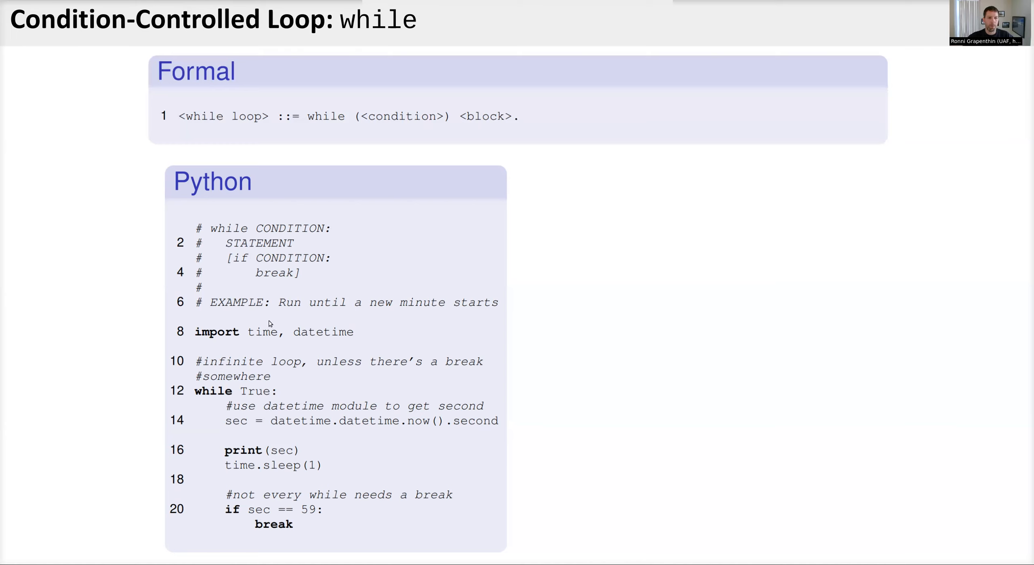
{"action": "mouse_move", "coordinate": [312, 319]}
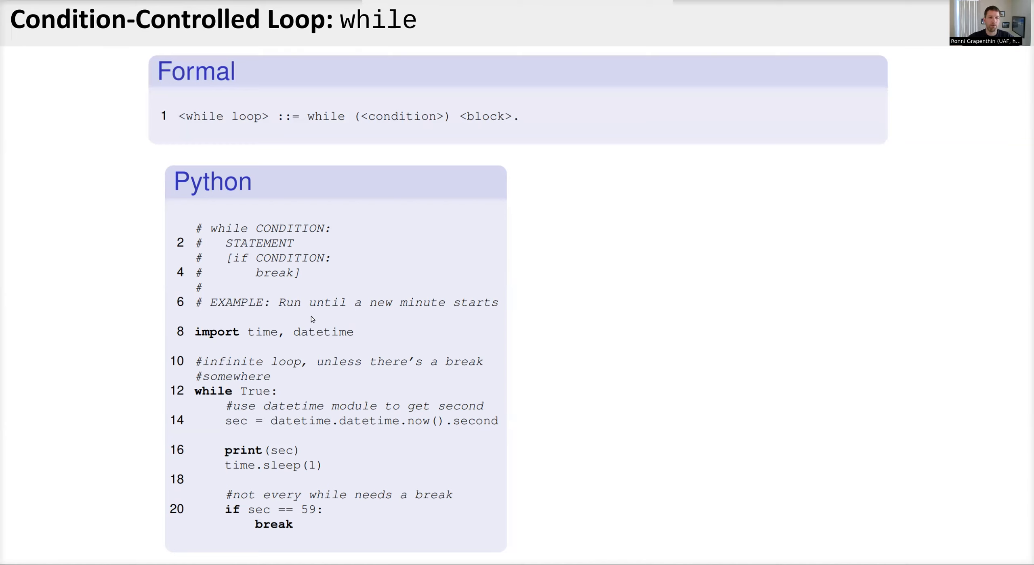
{"action": "mouse_move", "coordinate": [465, 305]}
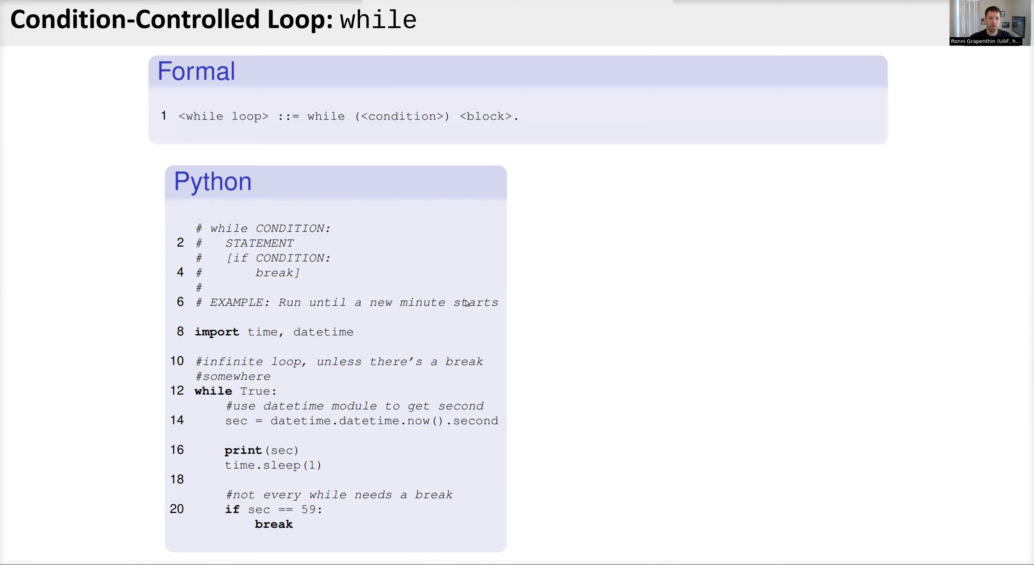
{"action": "mouse_move", "coordinate": [304, 341]}
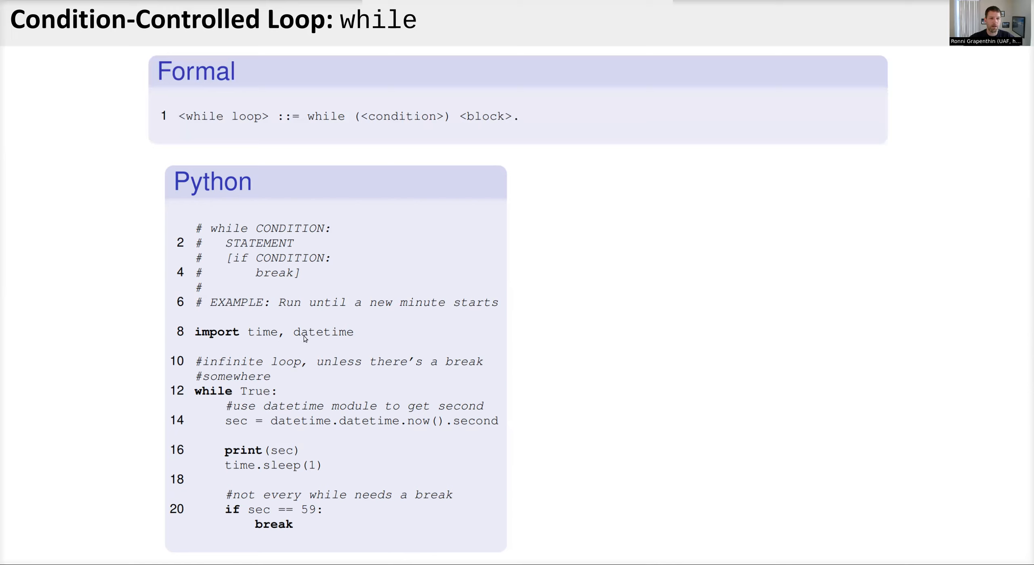
{"action": "mouse_move", "coordinate": [257, 381]}
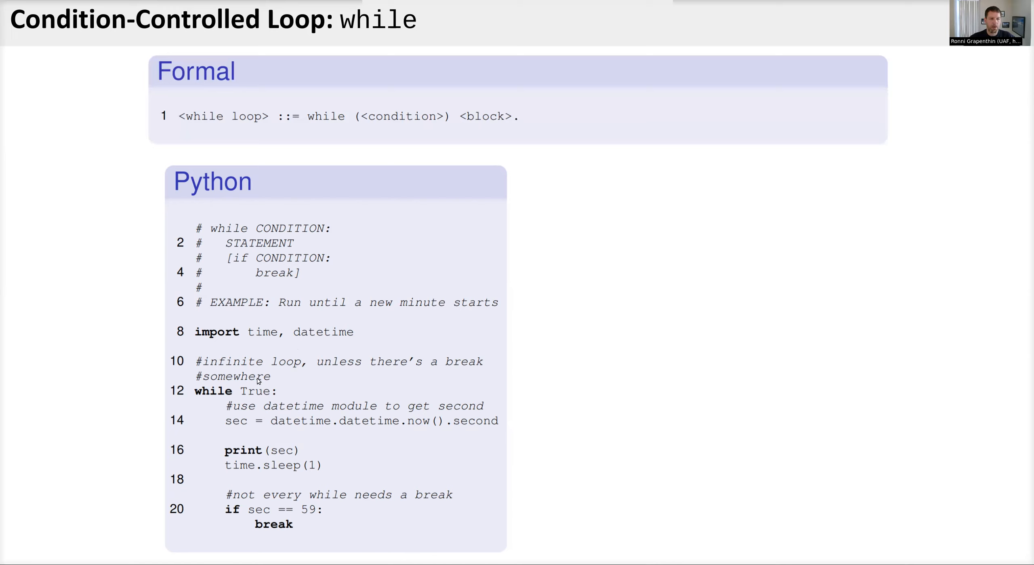
{"action": "mouse_move", "coordinate": [259, 391]}
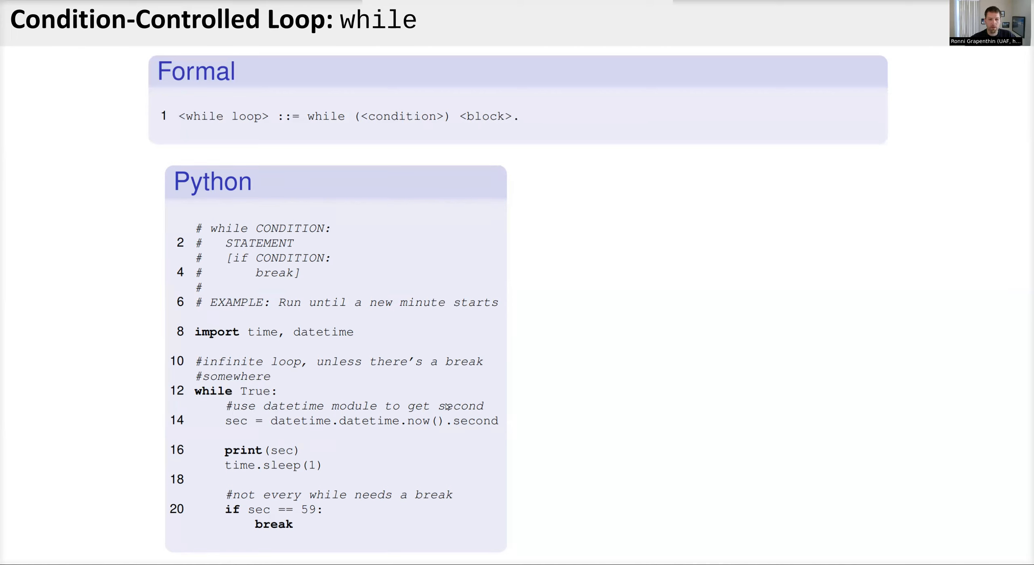
{"action": "mouse_move", "coordinate": [424, 427]}
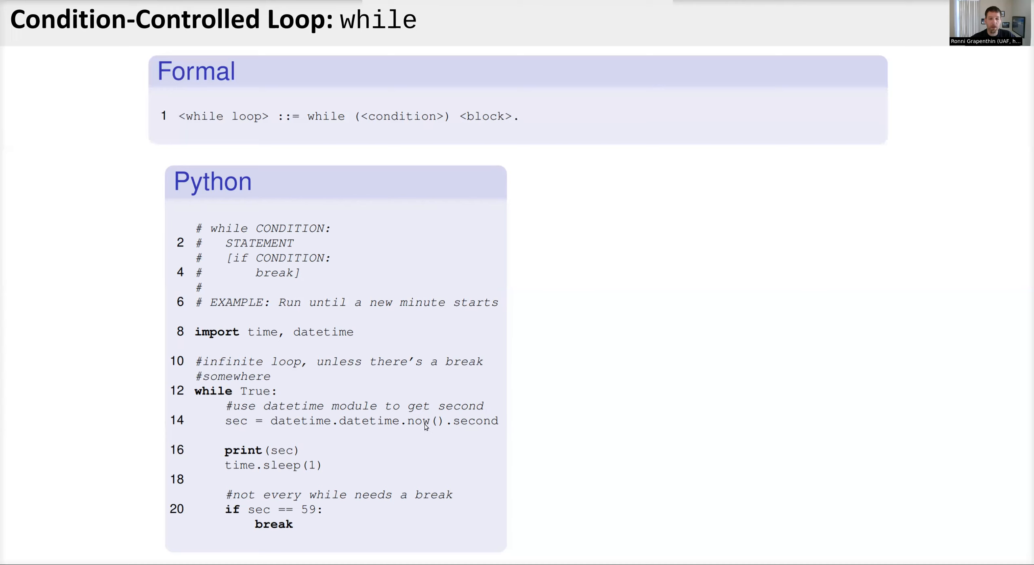
{"action": "mouse_move", "coordinate": [369, 350]}
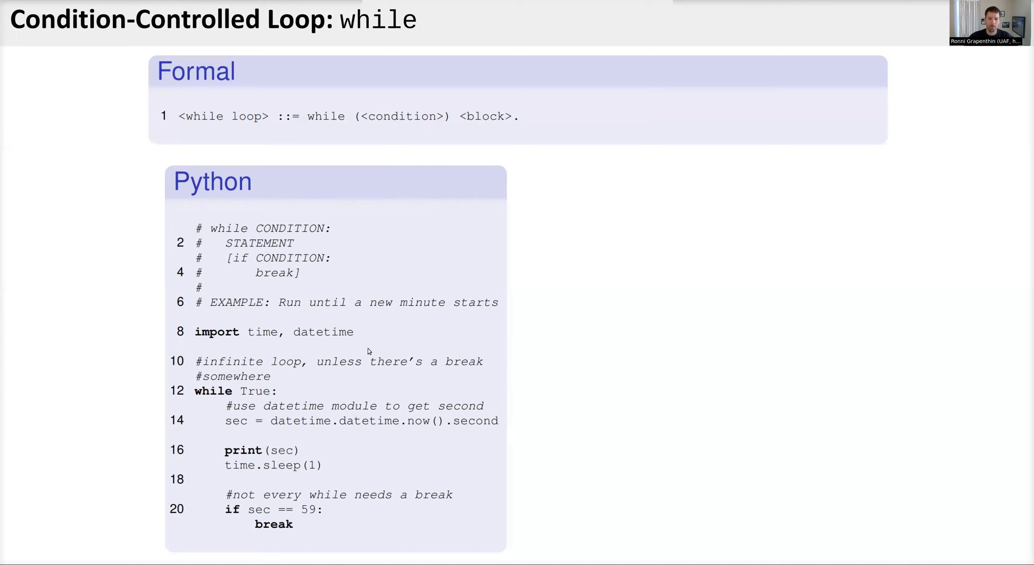
{"action": "mouse_move", "coordinate": [261, 448]}
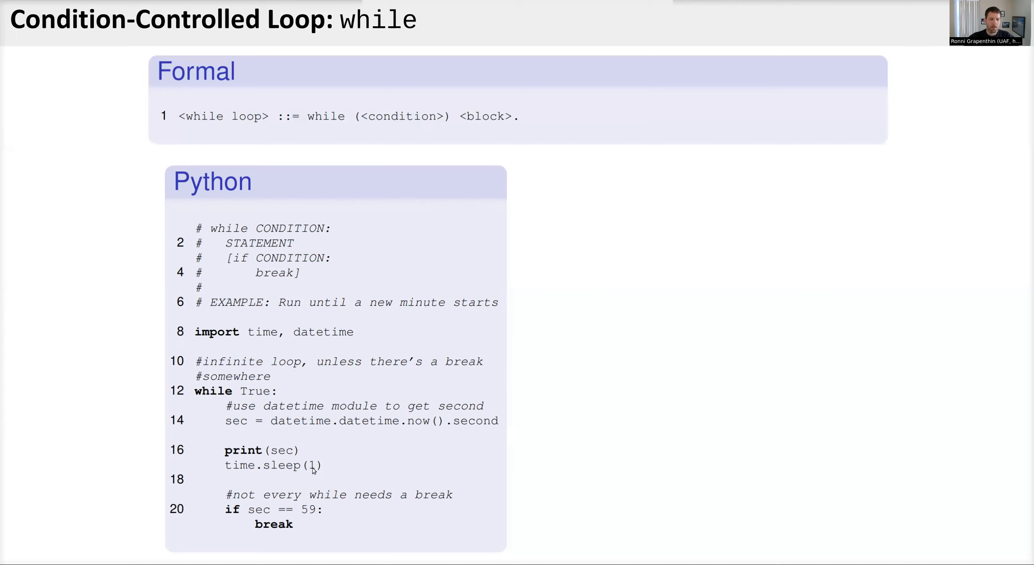
{"action": "mouse_move", "coordinate": [316, 486]}
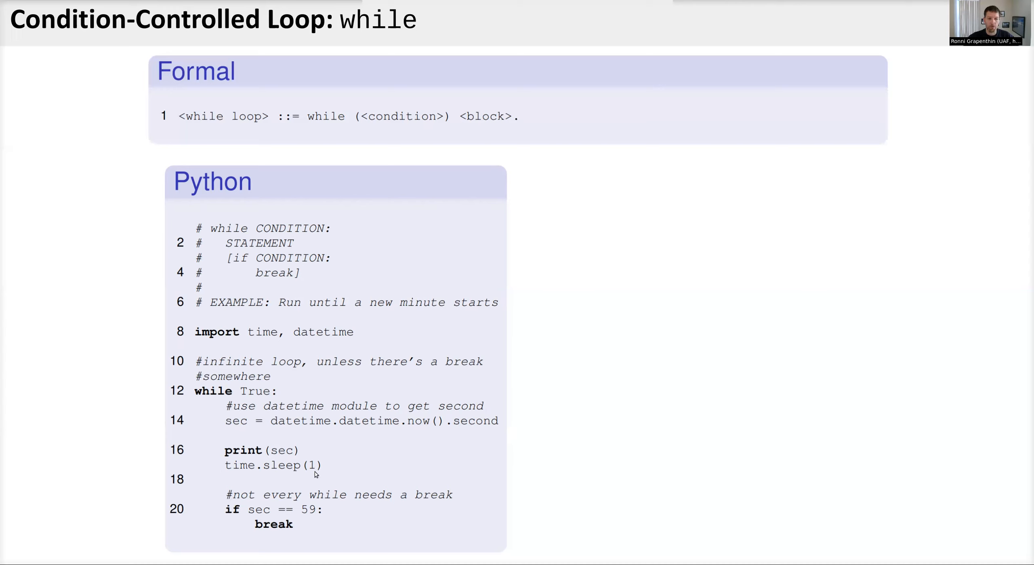
{"action": "mouse_move", "coordinate": [221, 498]}
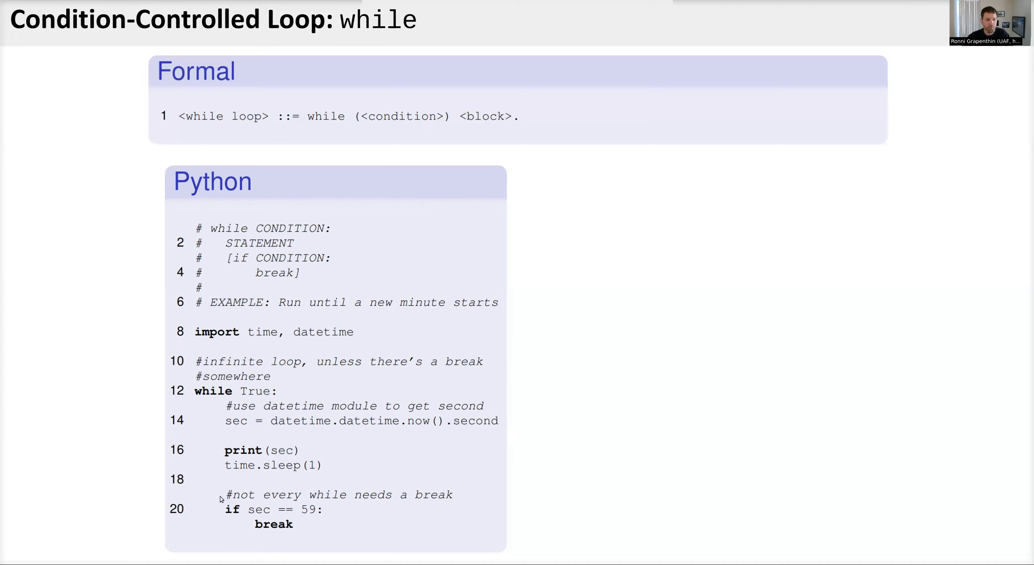
{"action": "mouse_move", "coordinate": [249, 474]}
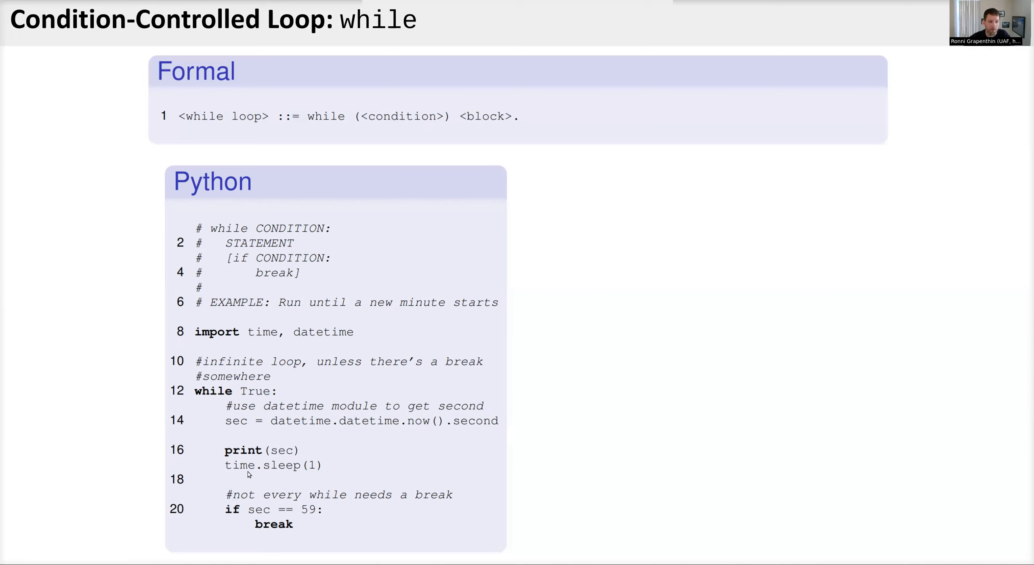
{"action": "mouse_move", "coordinate": [240, 519]}
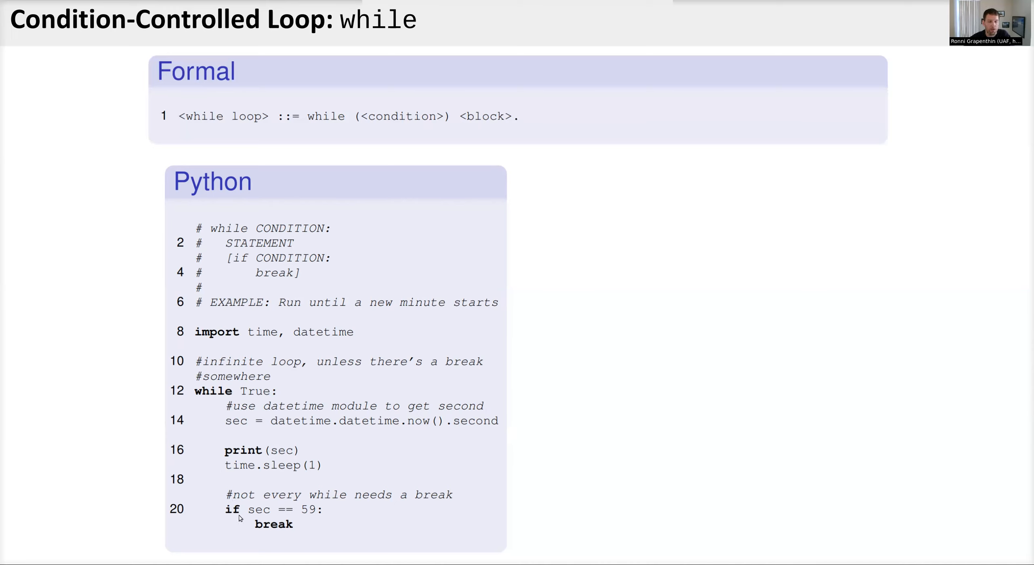
{"action": "mouse_move", "coordinate": [291, 519]}
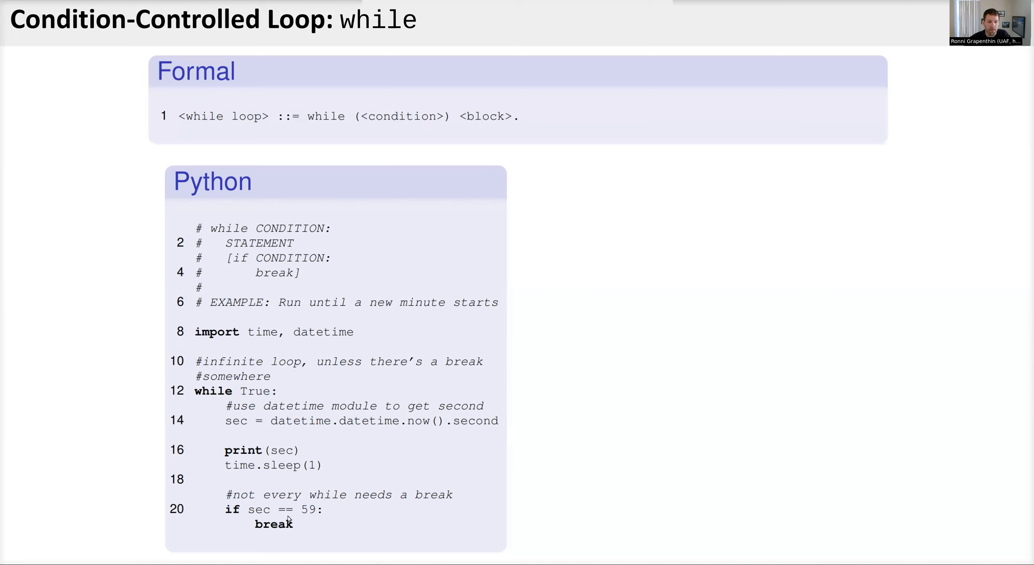
{"action": "mouse_move", "coordinate": [290, 536]}
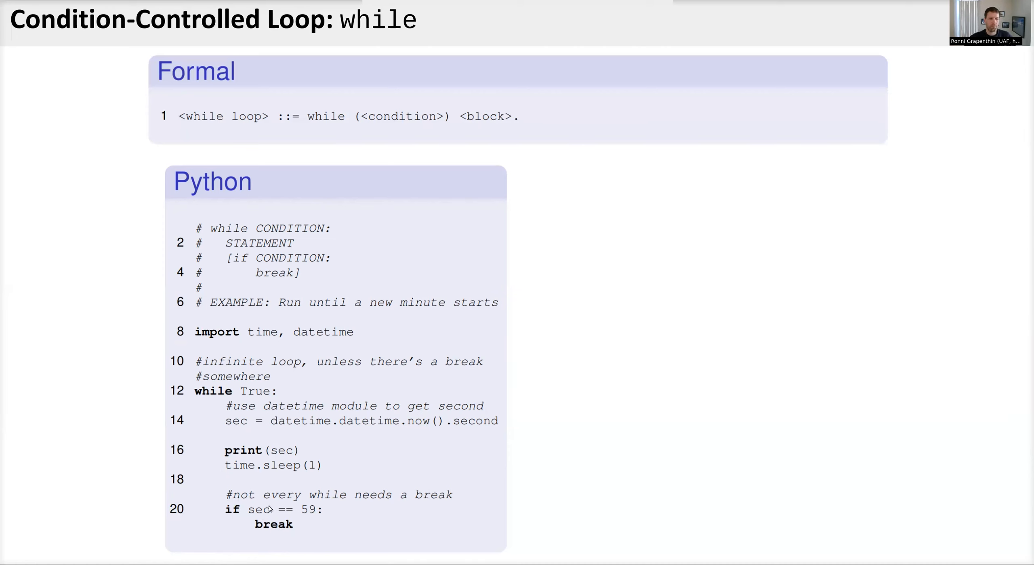
{"action": "mouse_move", "coordinate": [342, 513]}
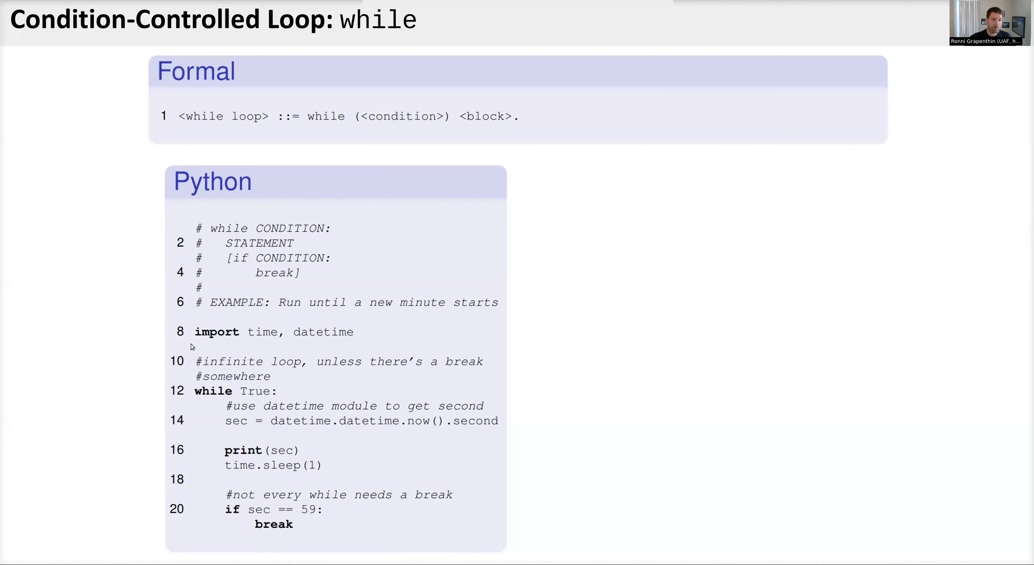
{"action": "mouse_move", "coordinate": [231, 381]}
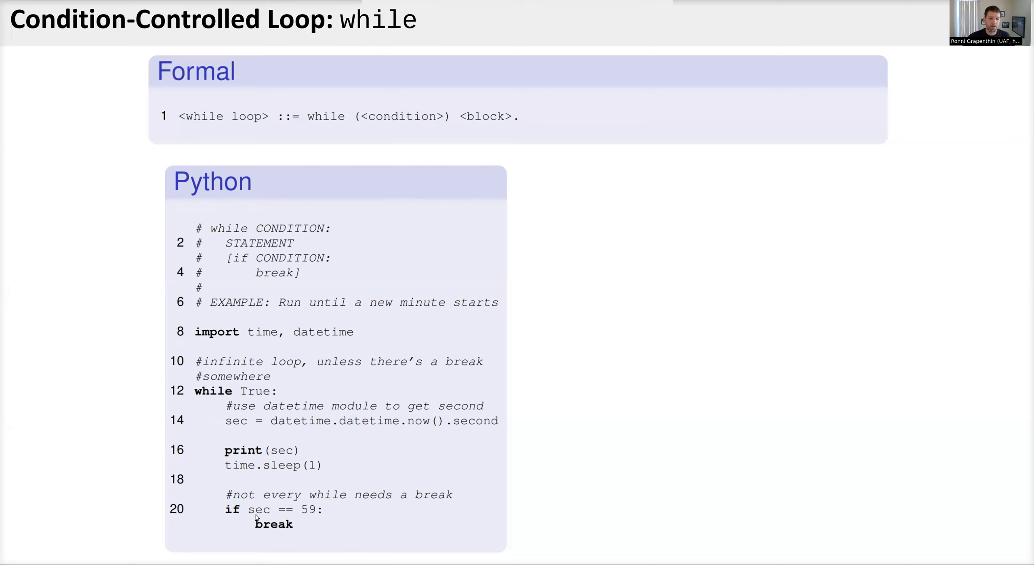
{"action": "mouse_move", "coordinate": [166, 397]}
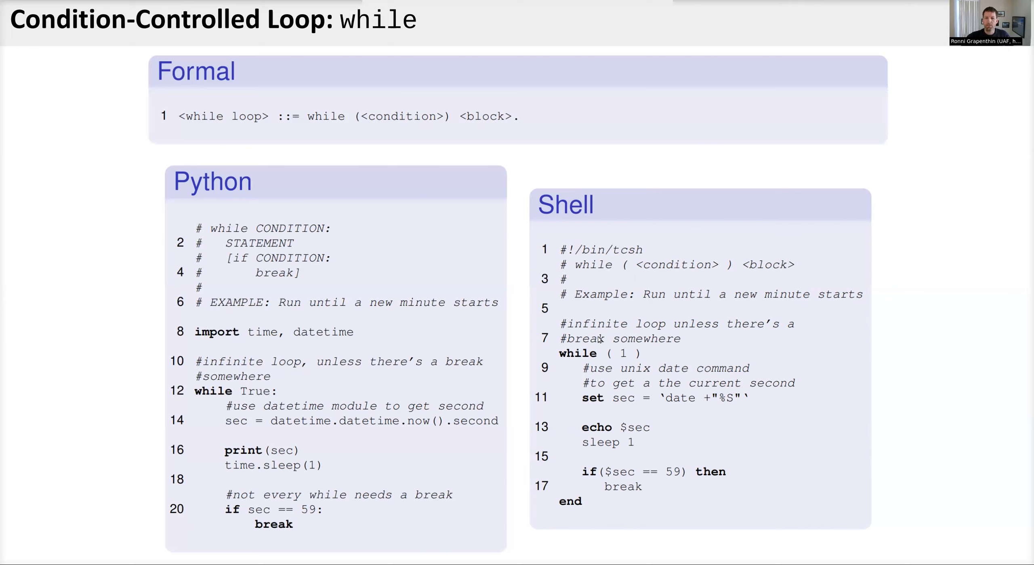
{"action": "mouse_move", "coordinate": [599, 339]}
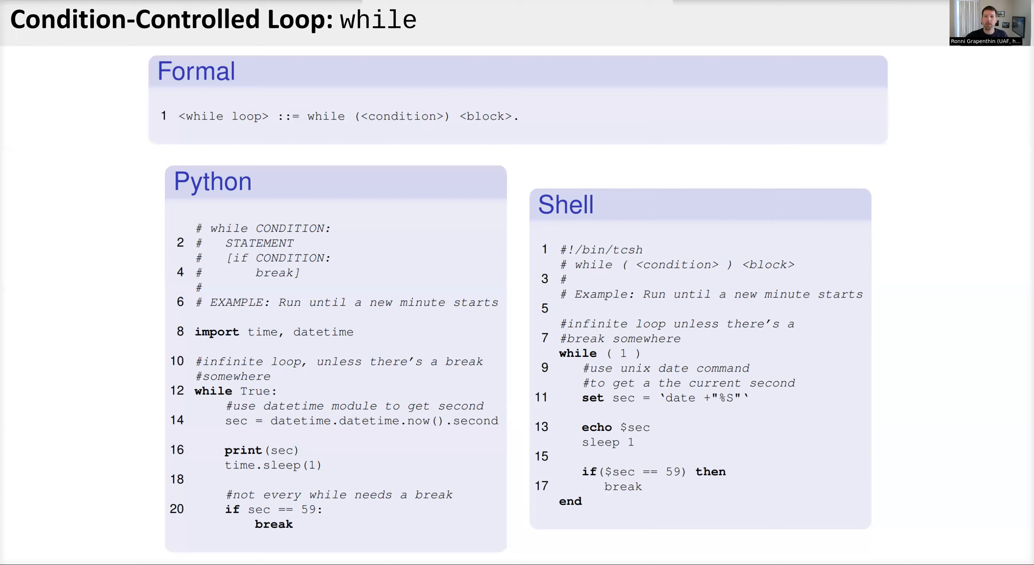